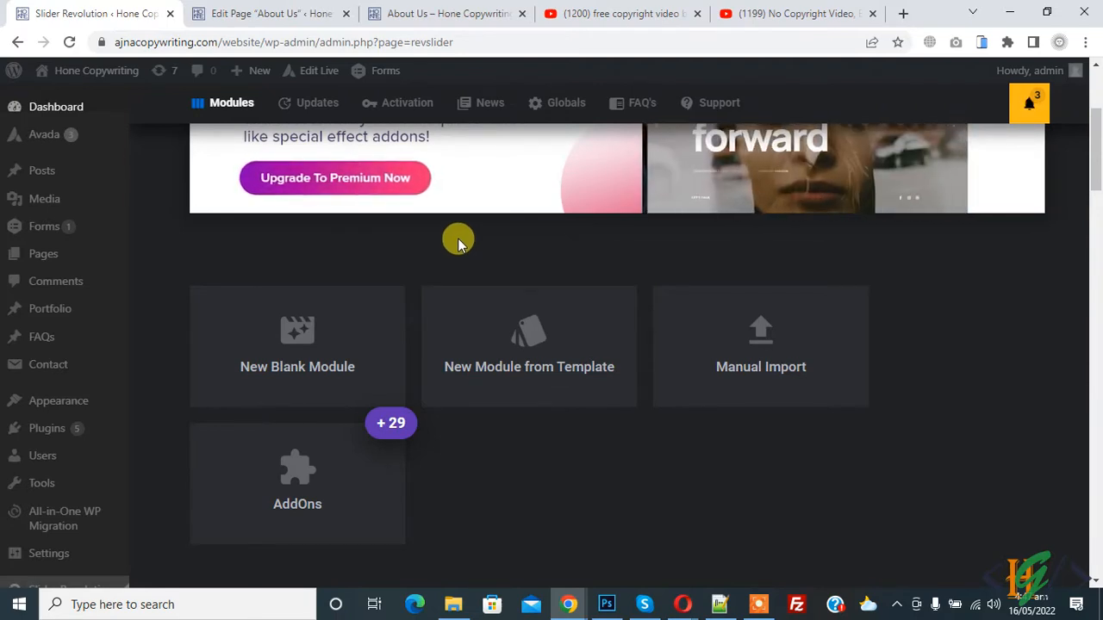
pyautogui.moveTo(296, 365)
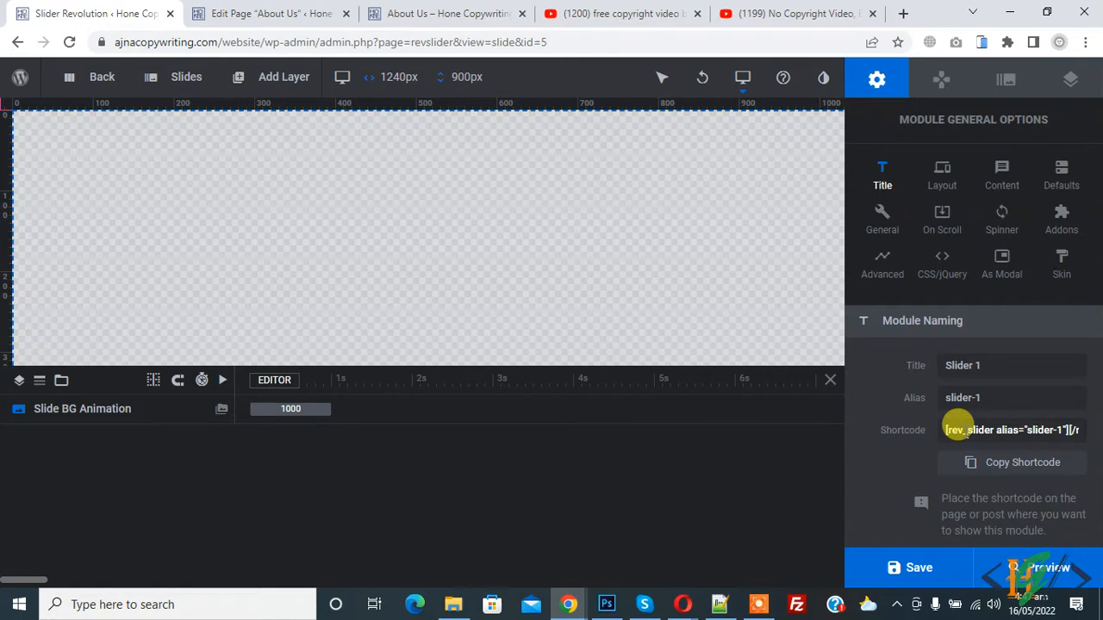
pyautogui.moveTo(422, 139)
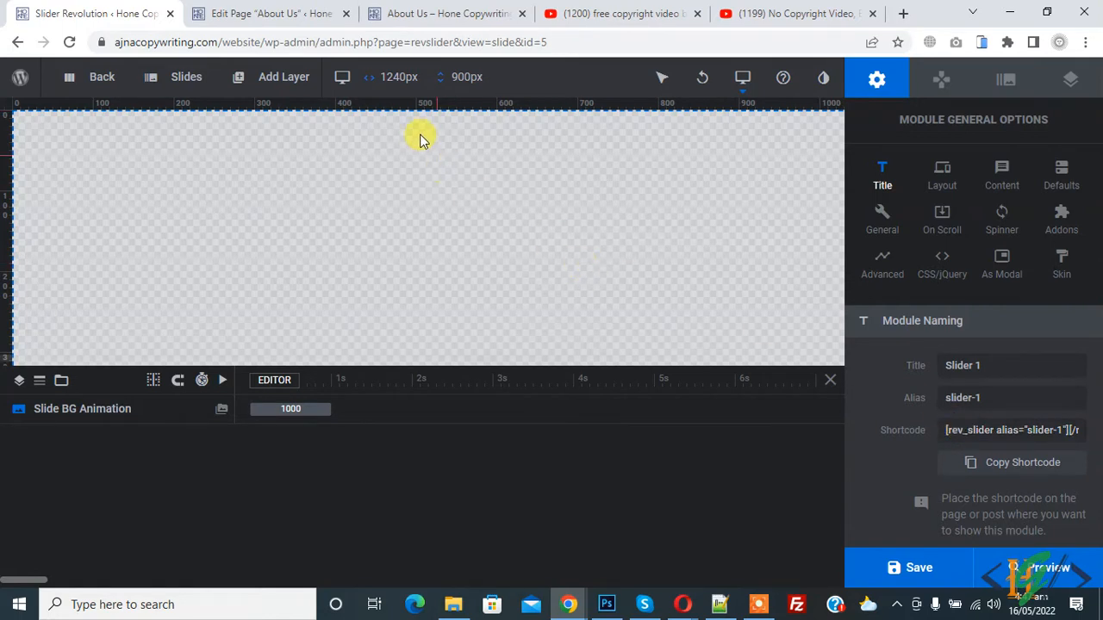
pyautogui.moveTo(430, 86)
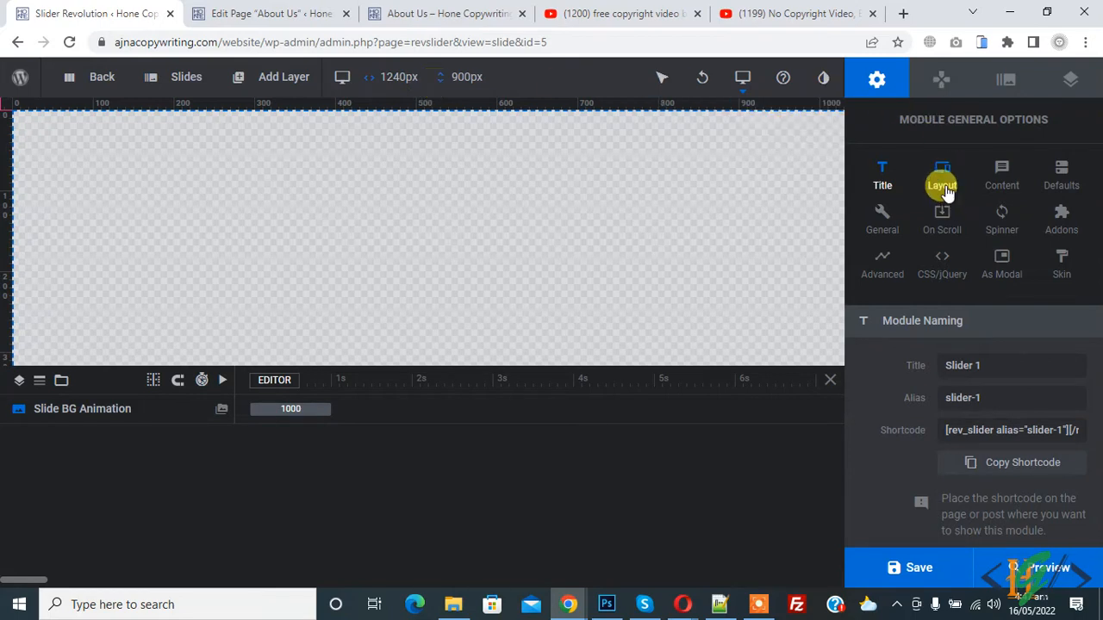
# Review the module layout: Type Slider, Sizing Full-Width, 1240×900 px layer area.
pyautogui.click(941, 175)
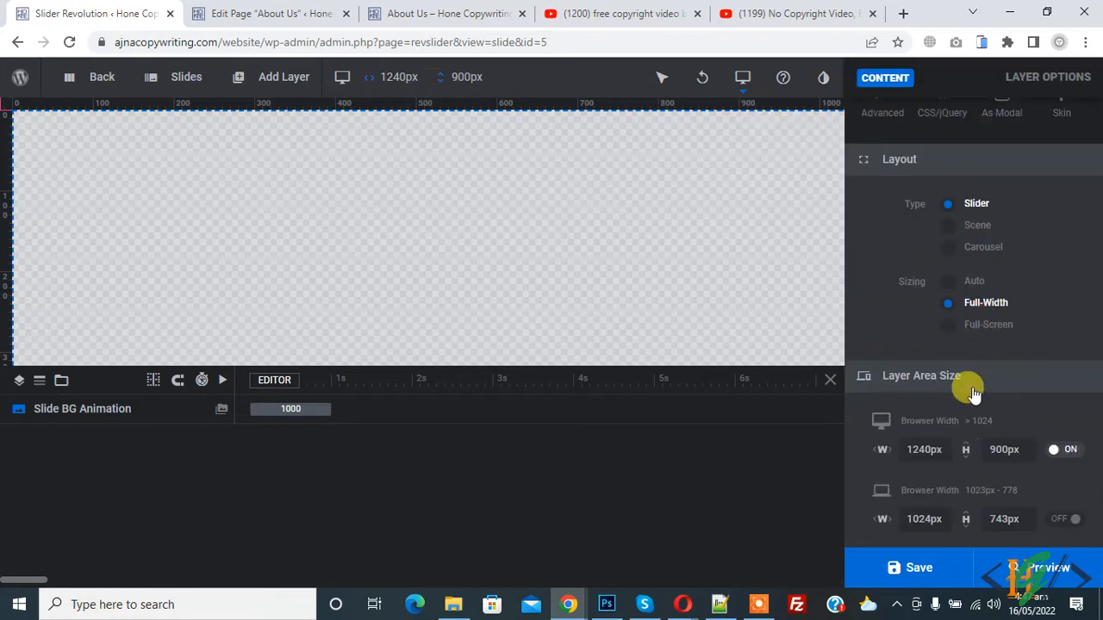
pyautogui.scroll(-3)
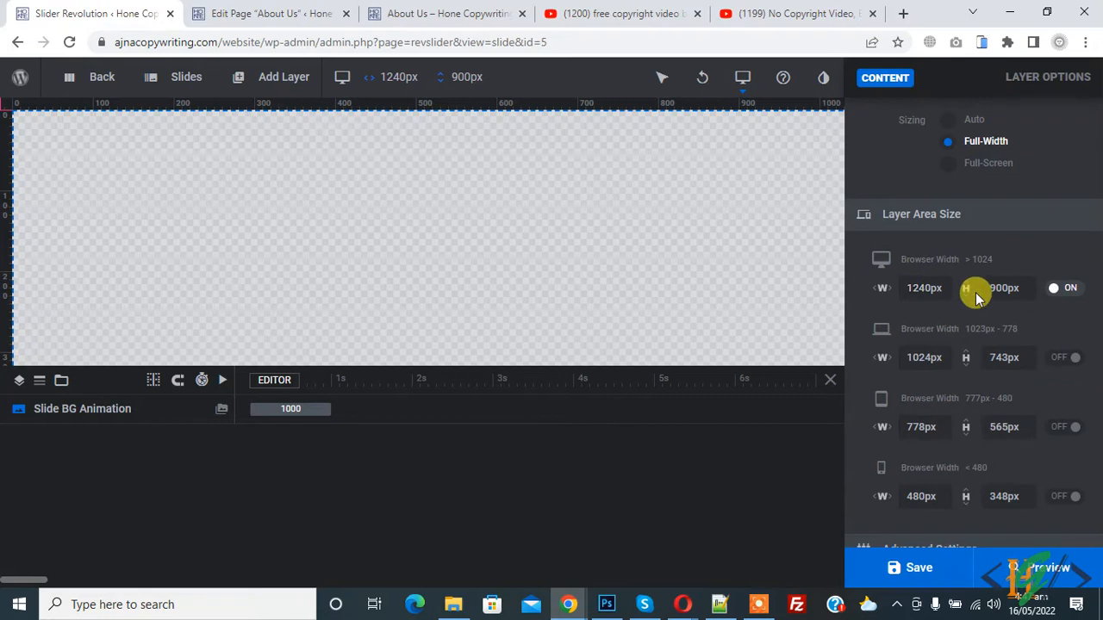
pyautogui.moveTo(972, 312)
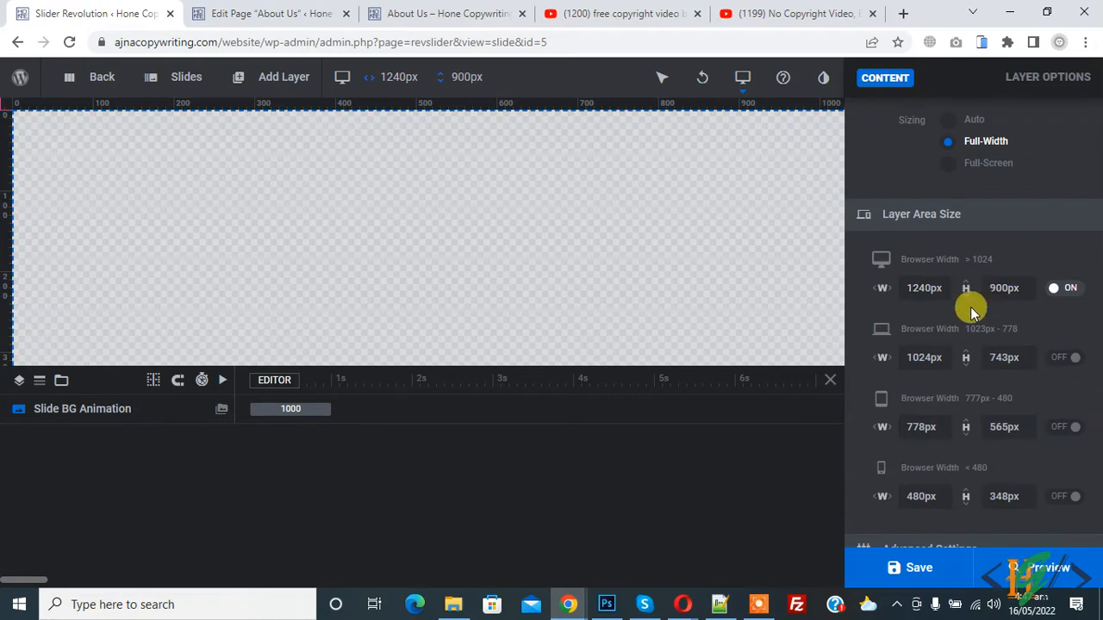
pyautogui.click(1001, 79)
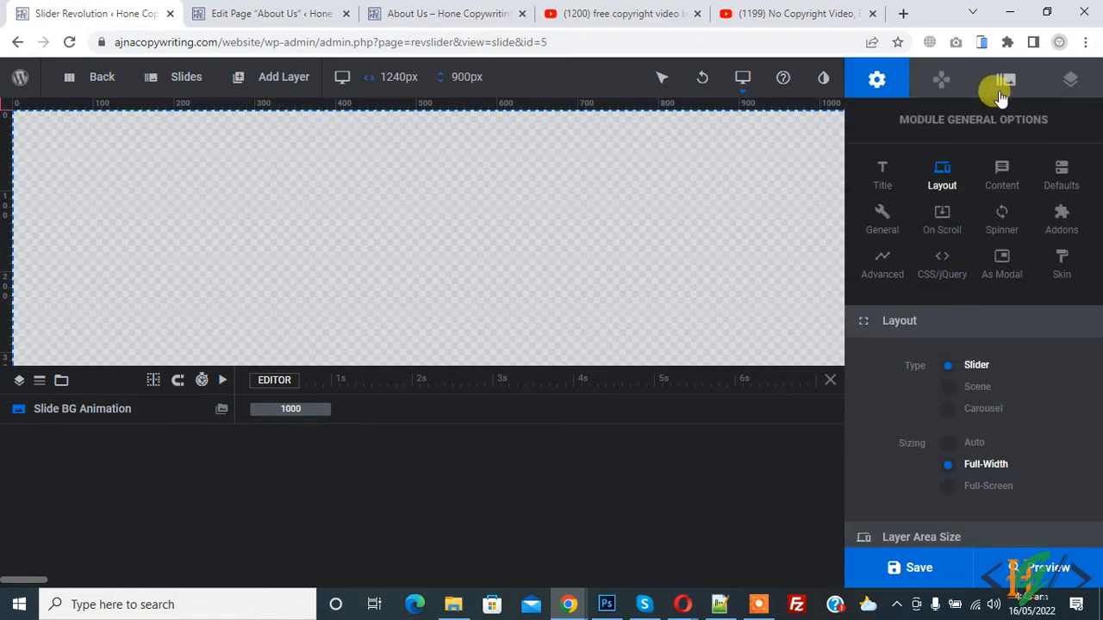
# Set the slide background source to a video type and switch to the bokeh clip's YouTube tab.
pyautogui.click(1005, 79)
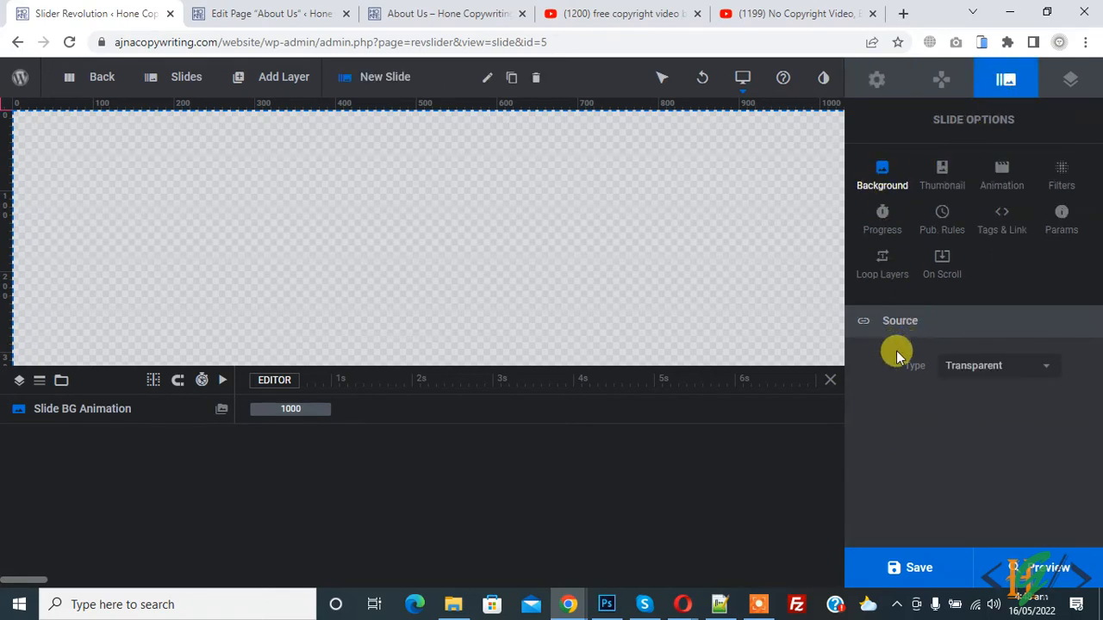
pyautogui.moveTo(996, 365)
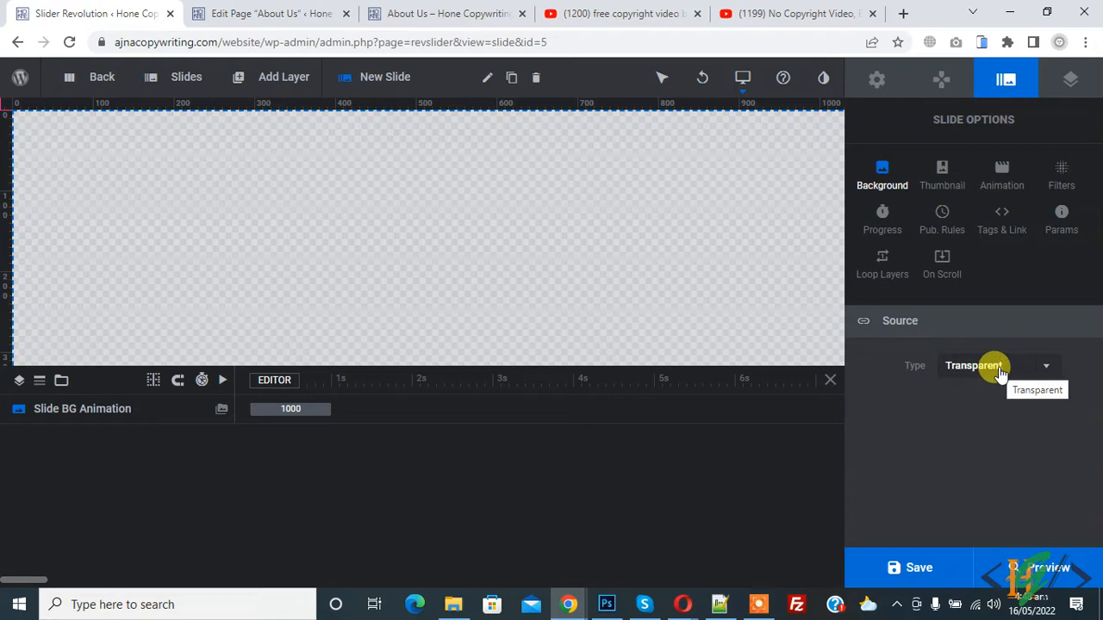
pyautogui.click(991, 365)
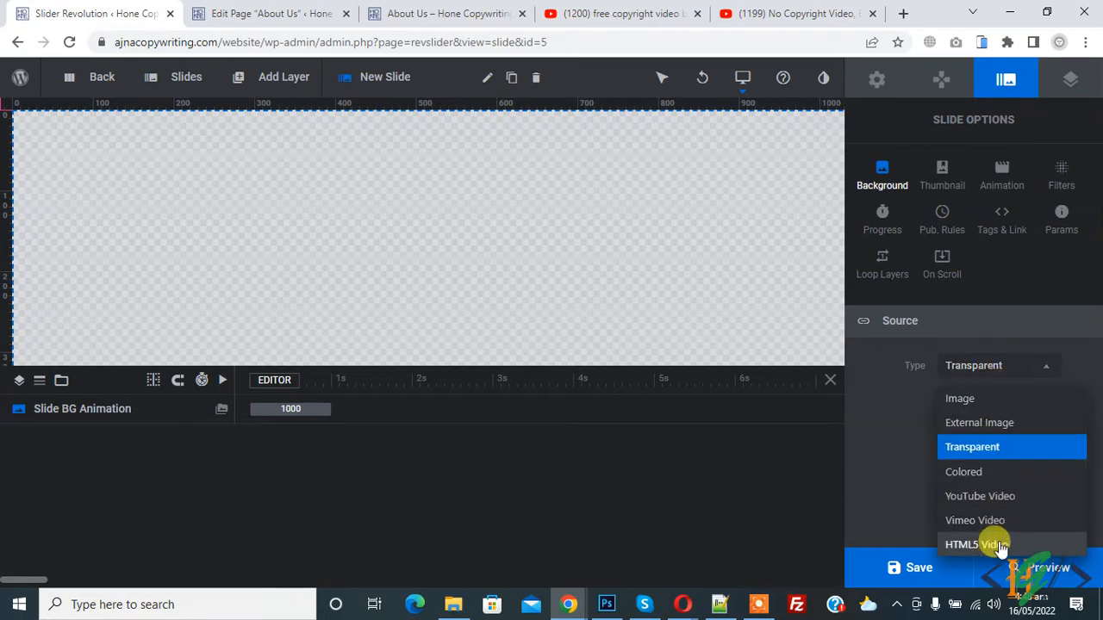
pyautogui.click(974, 545)
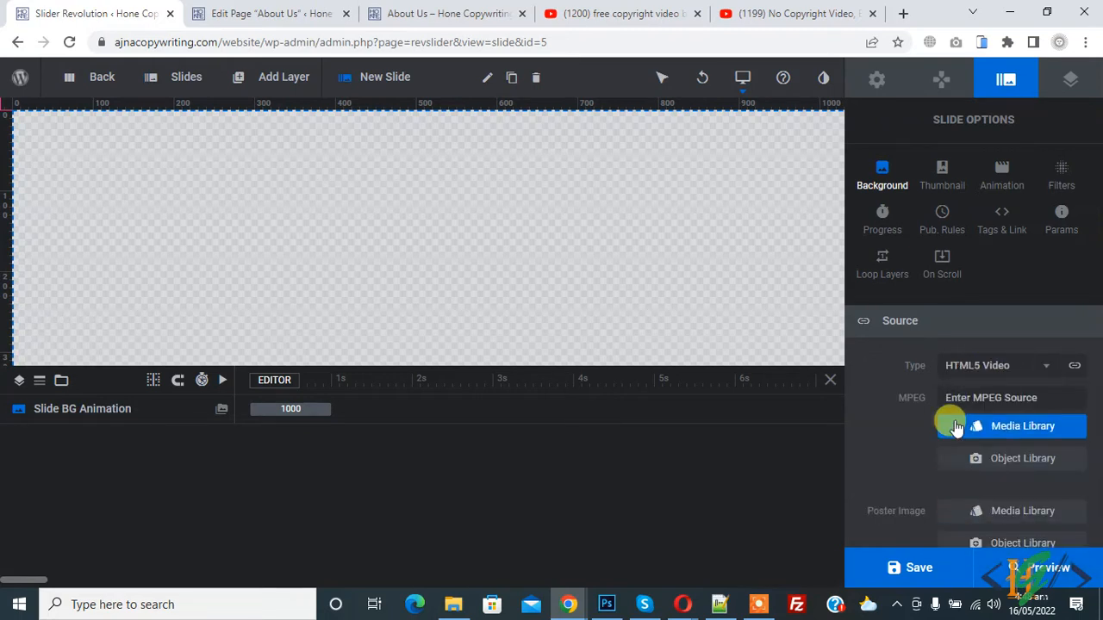
pyautogui.moveTo(1014, 425)
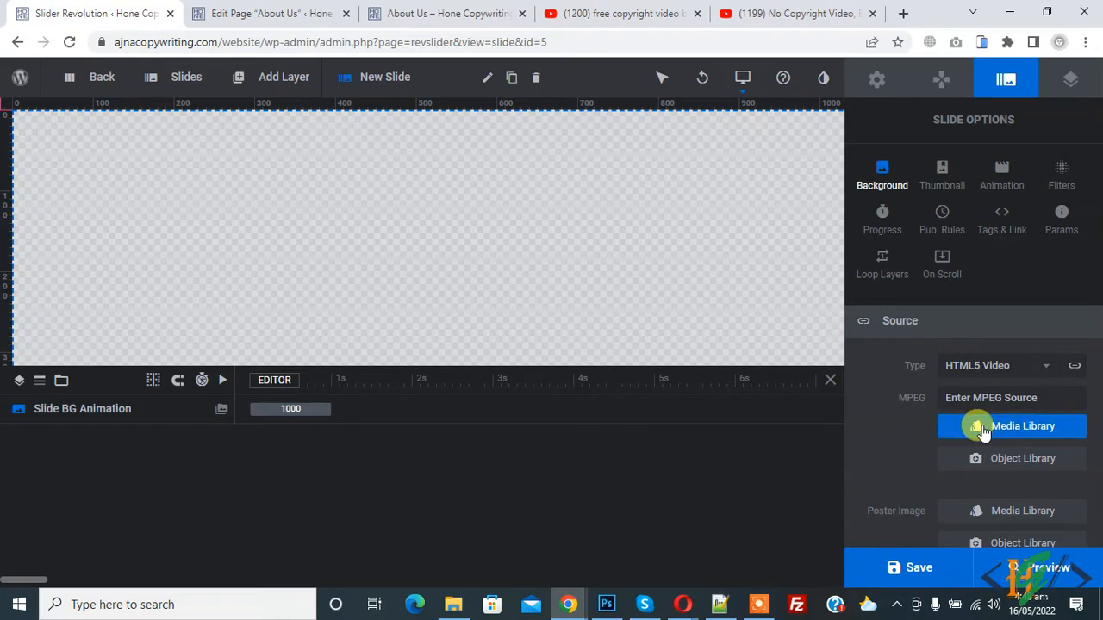
pyautogui.moveTo(965, 393)
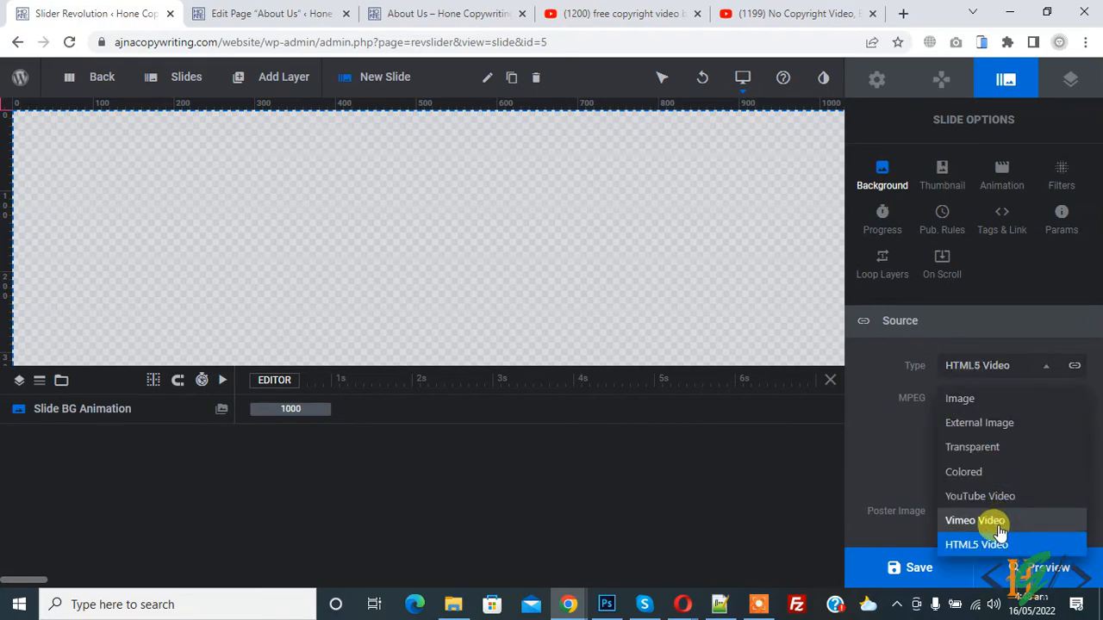
pyautogui.click(976, 520)
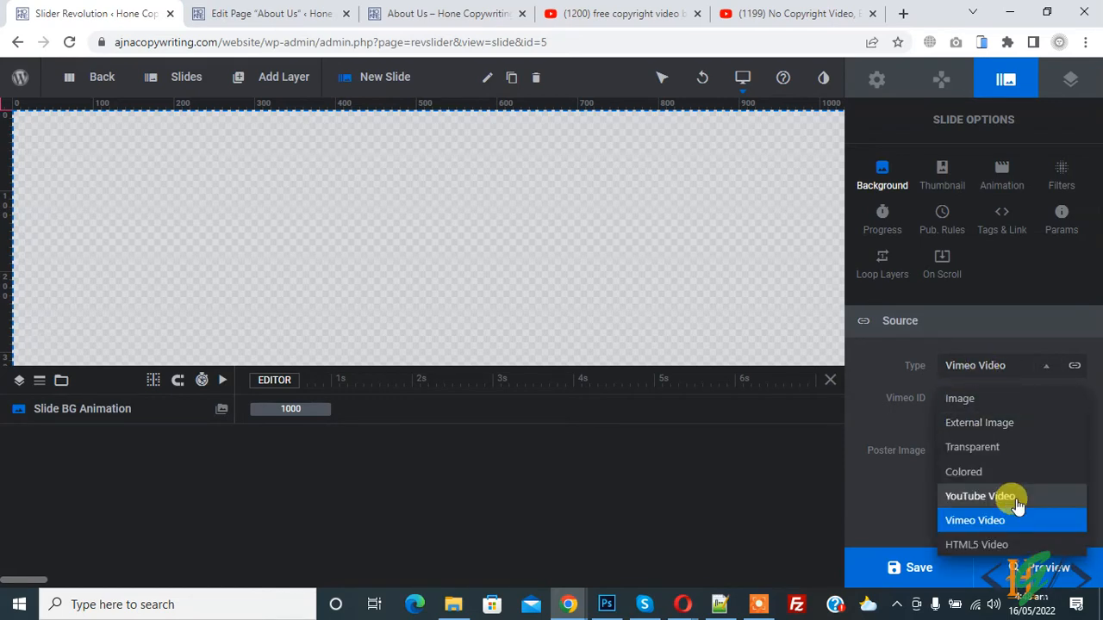
pyautogui.click(793, 14)
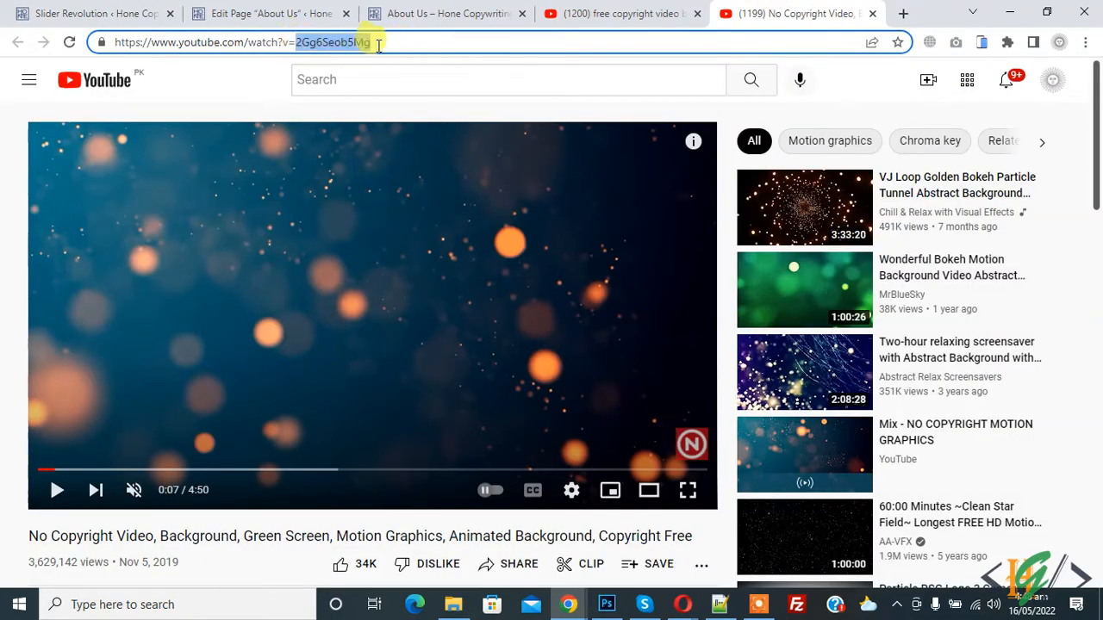
# Enter YouTube ID 2Gg6Seob5Mg as the slide background and fetch its poster image.
pyautogui.click(95, 14)
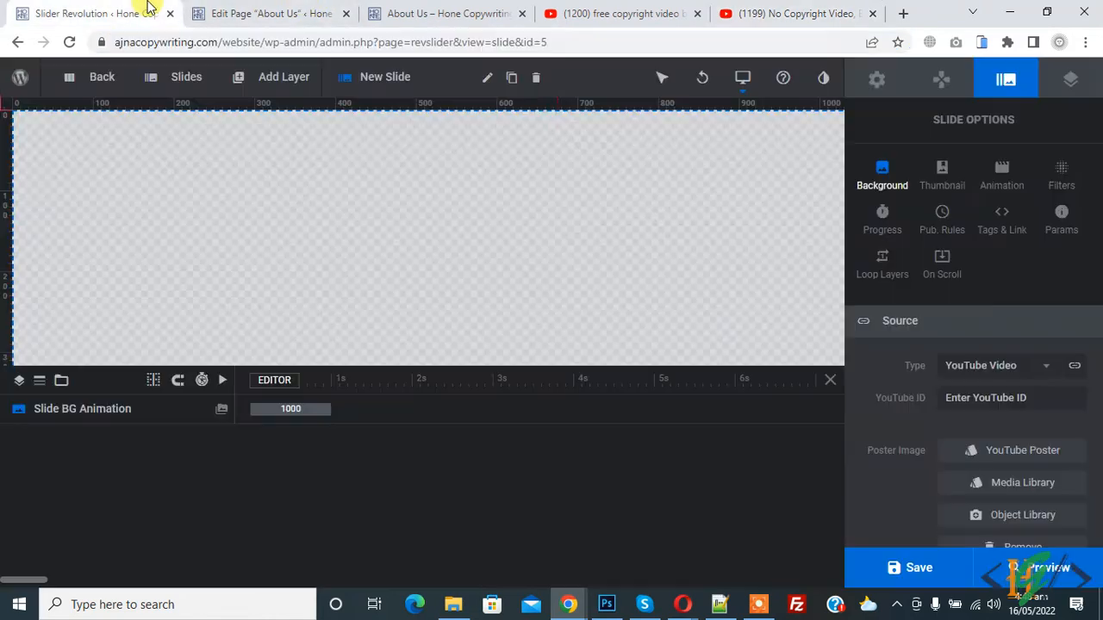
pyautogui.write('2Gg6Seob5Mg')
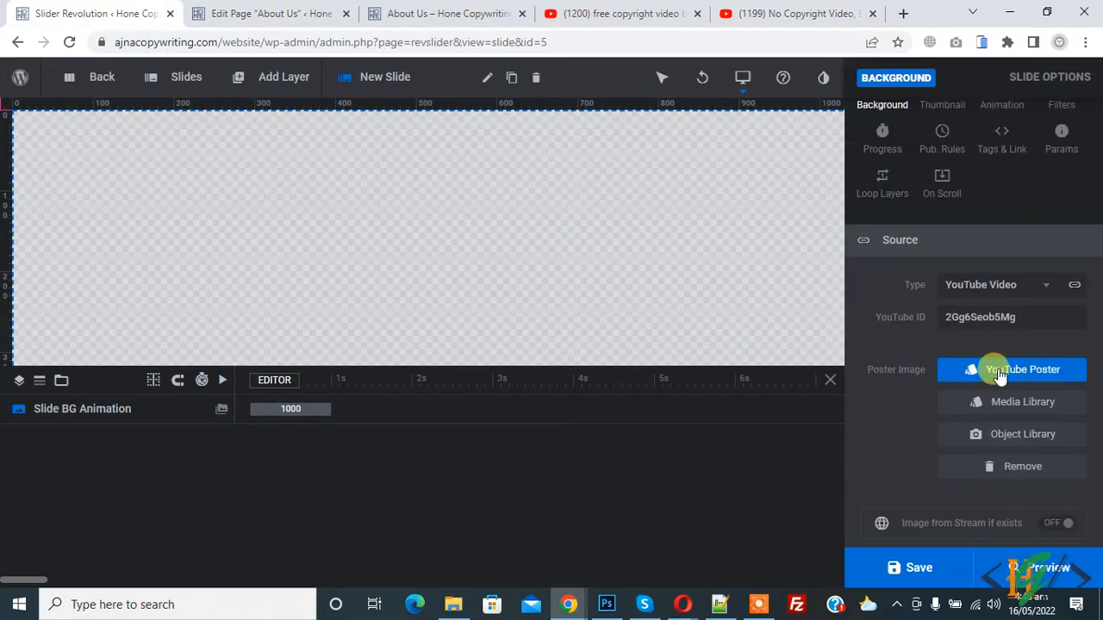
pyautogui.click(1022, 369)
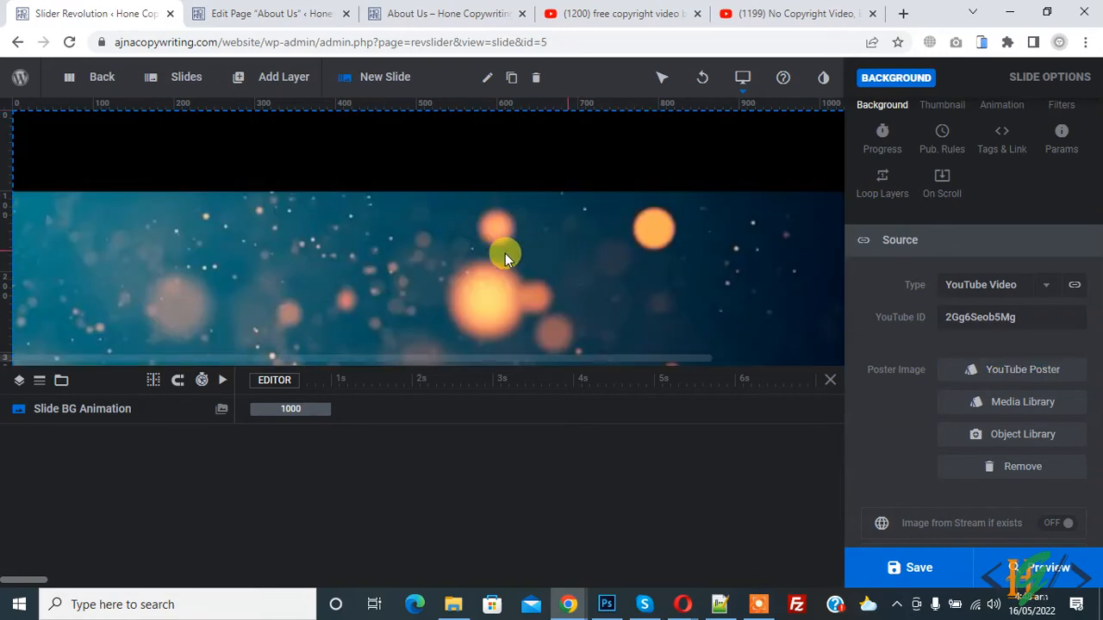
pyautogui.moveTo(483, 241)
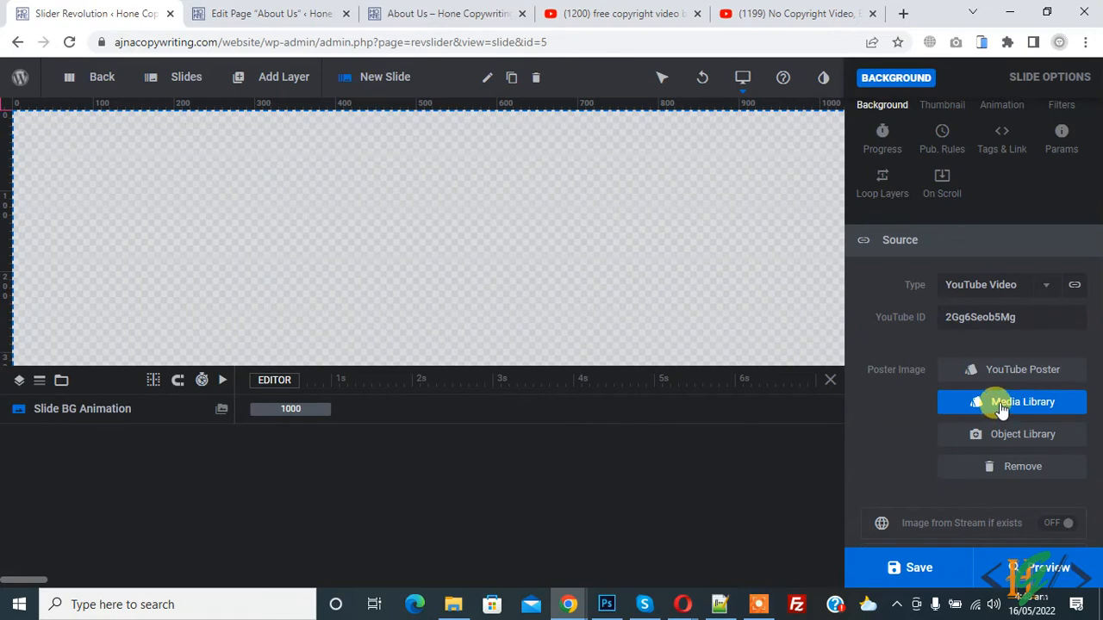
# Use the home image as poster and enable Loop Media and Rewind at Start for the 16:9 YouTube background.
pyautogui.click(1024, 401)
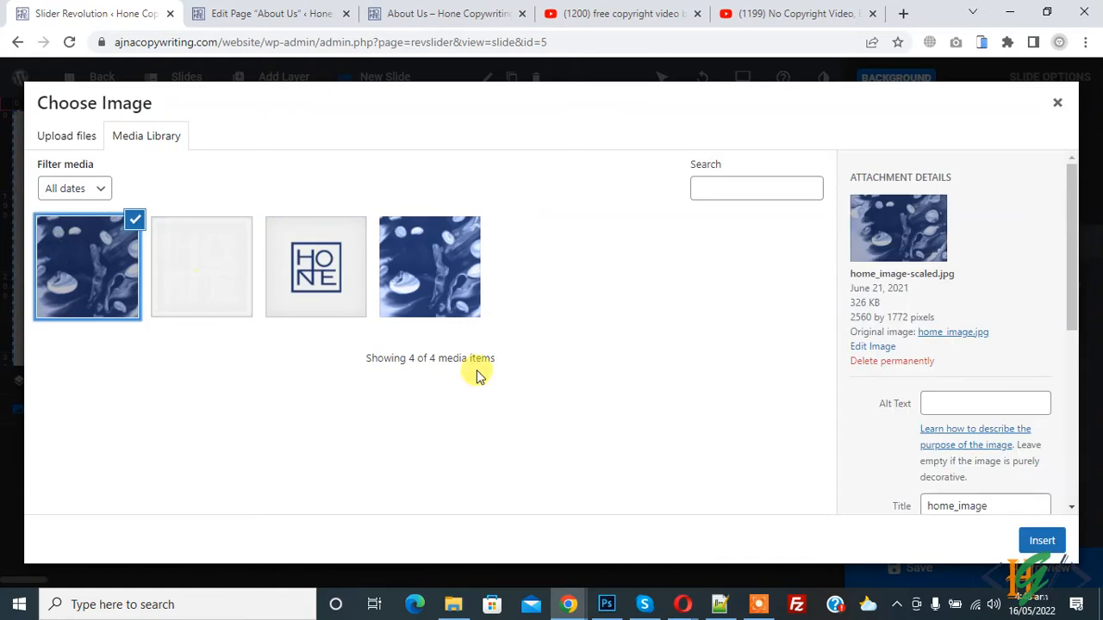
pyautogui.click(1041, 541)
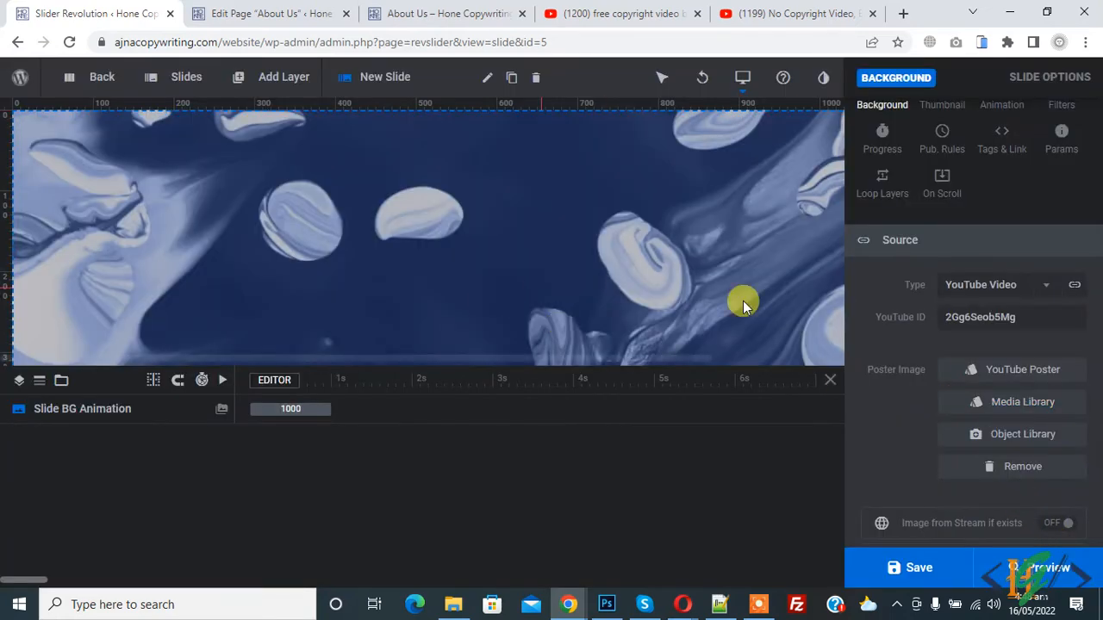
pyautogui.scroll(-3)
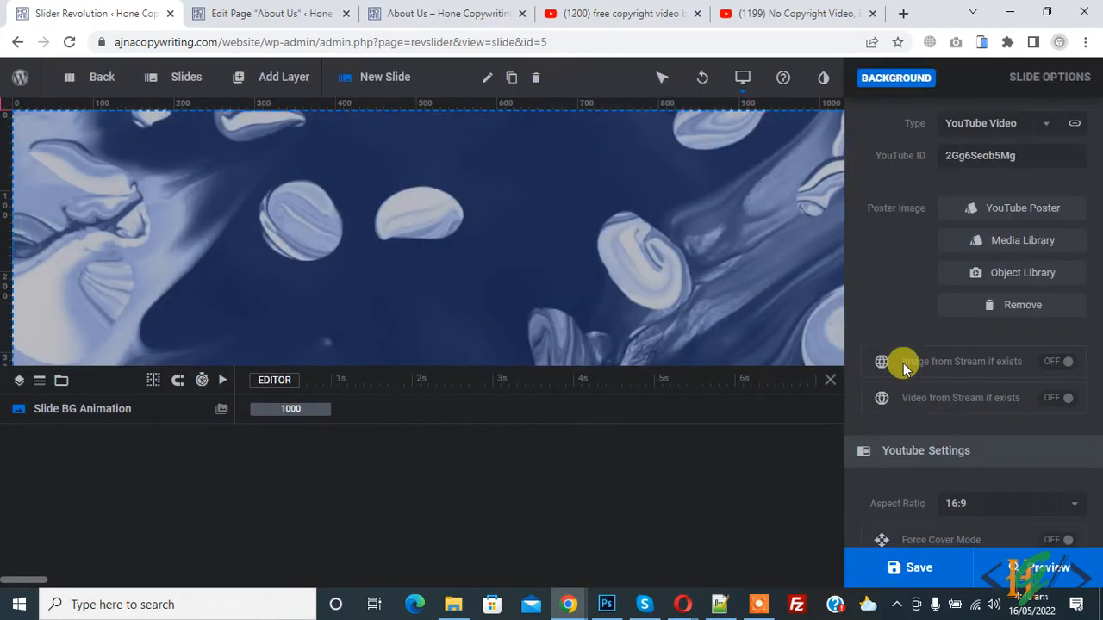
pyautogui.scroll(-3)
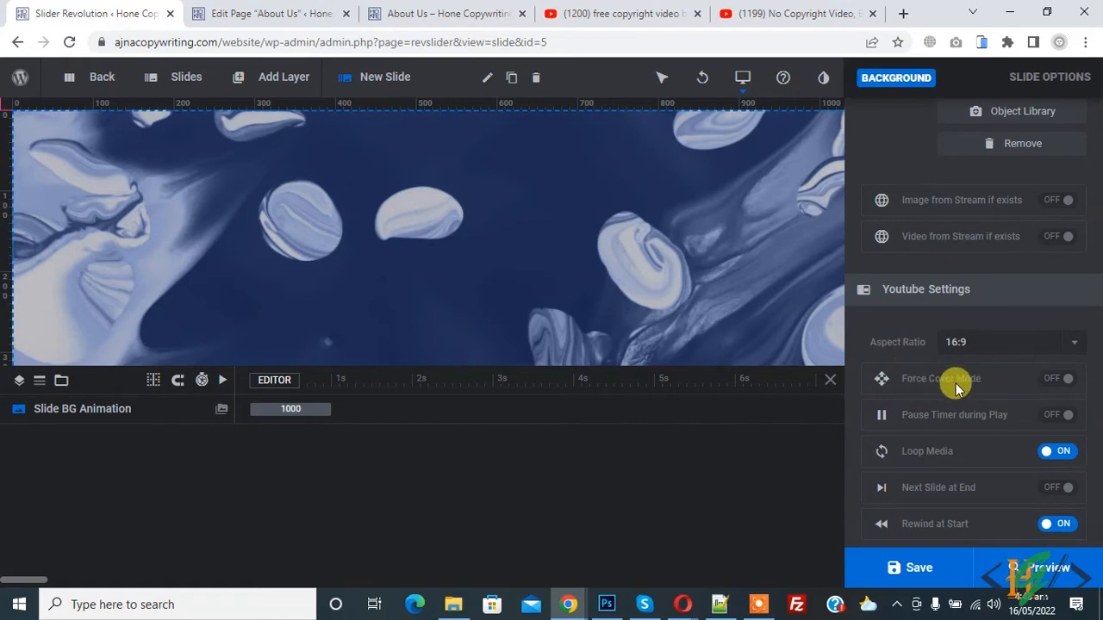
pyautogui.moveTo(935, 531)
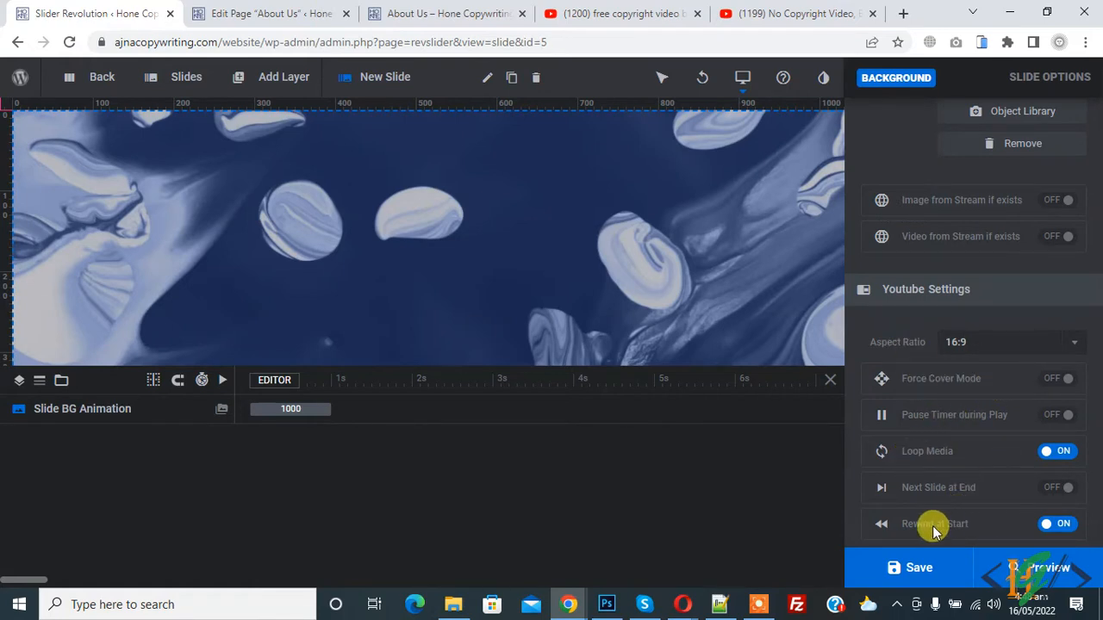
pyautogui.moveTo(948, 378)
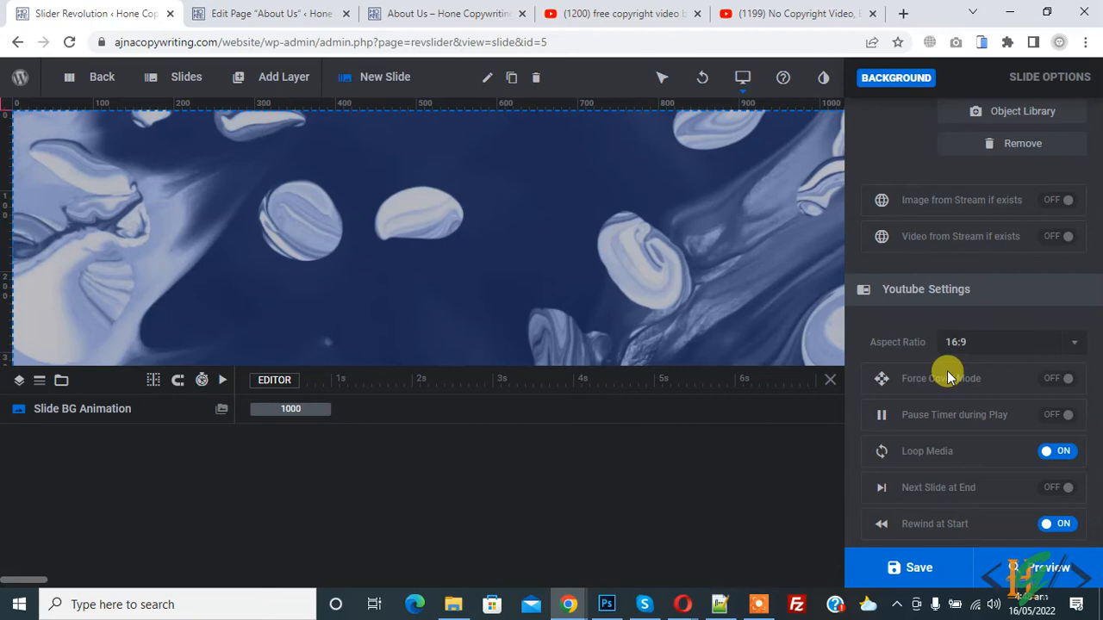
pyautogui.click(919, 567)
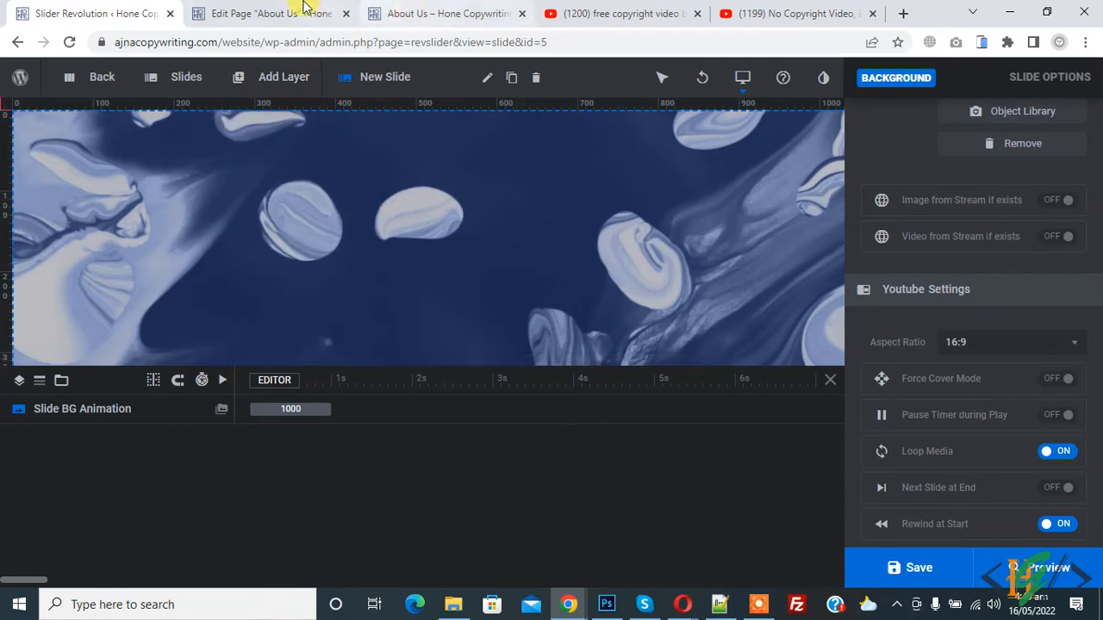
pyautogui.click(272, 14)
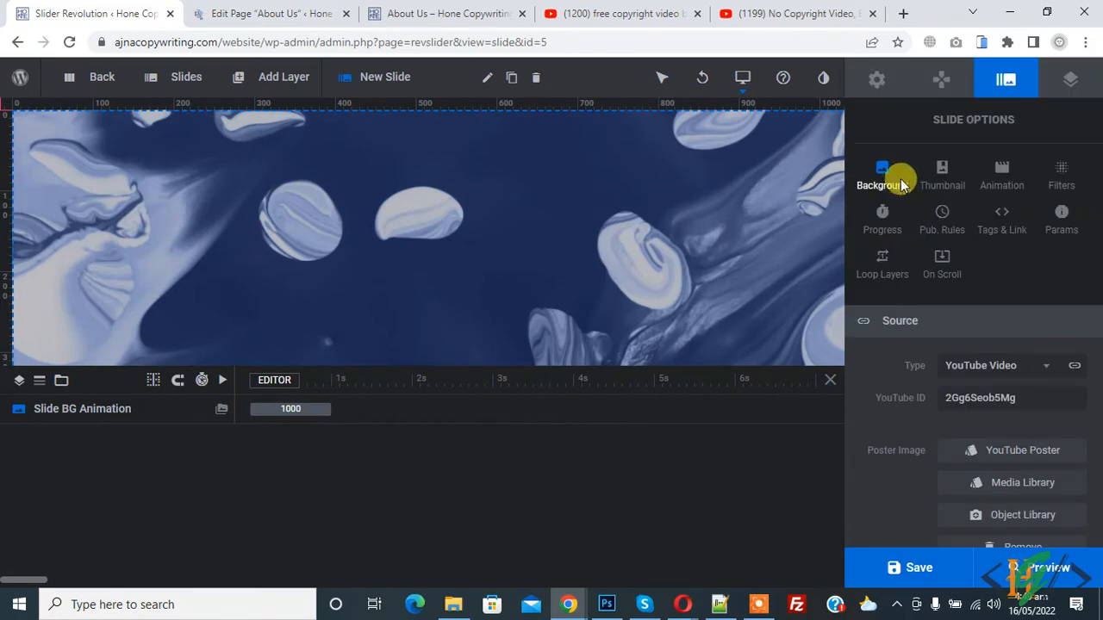
# Select slider-1 as the About Us page's Slider Revolution slider and update the page.
pyautogui.click(875, 79)
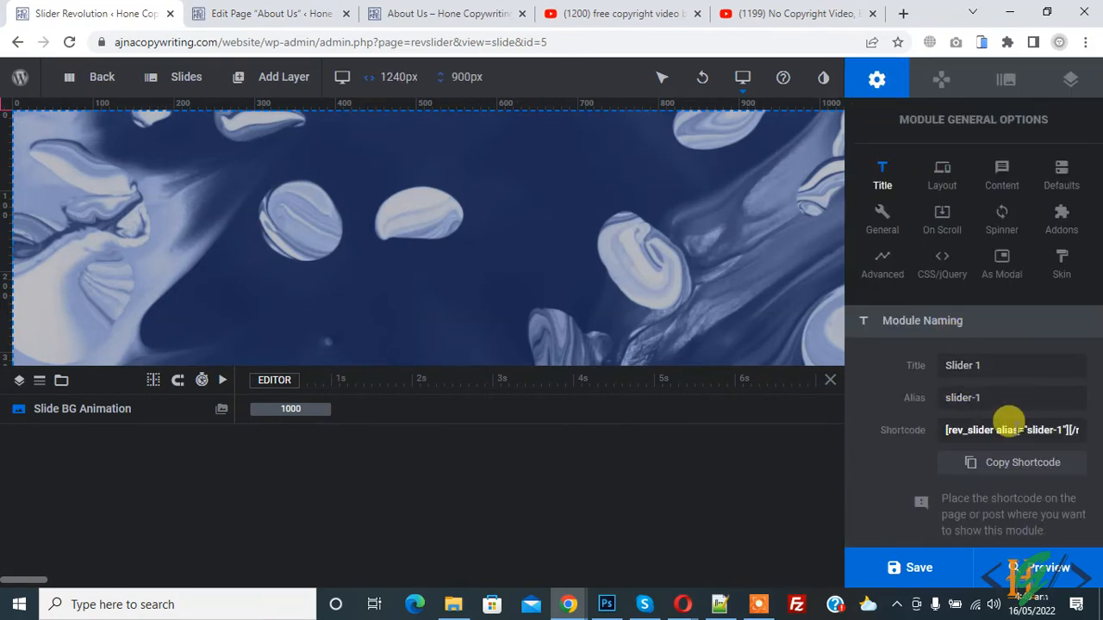
pyautogui.click(269, 14)
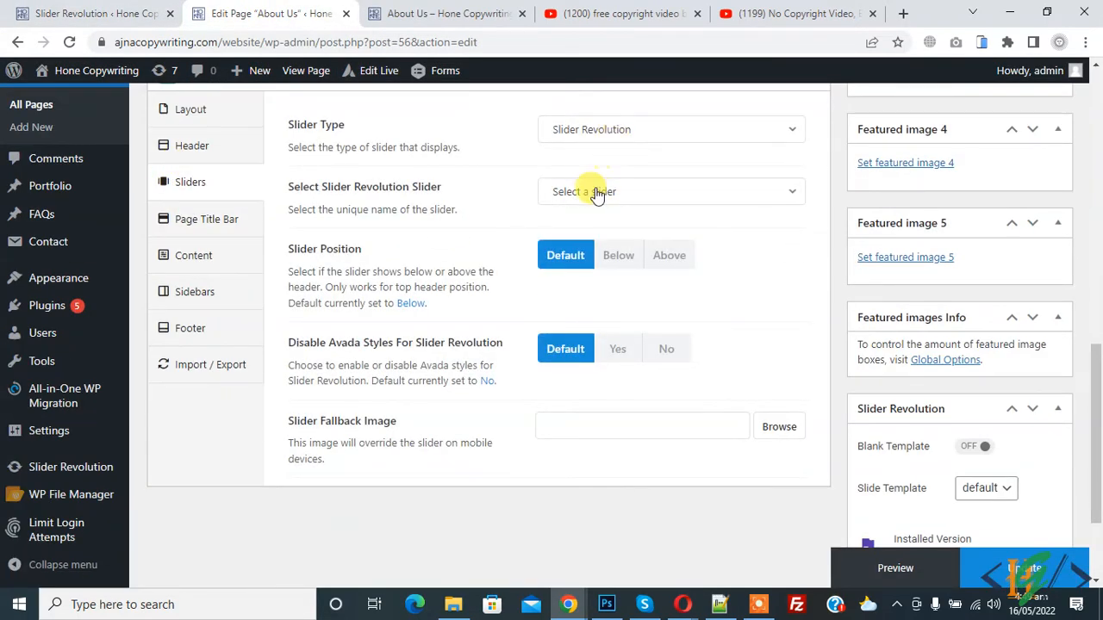
pyautogui.click(670, 191)
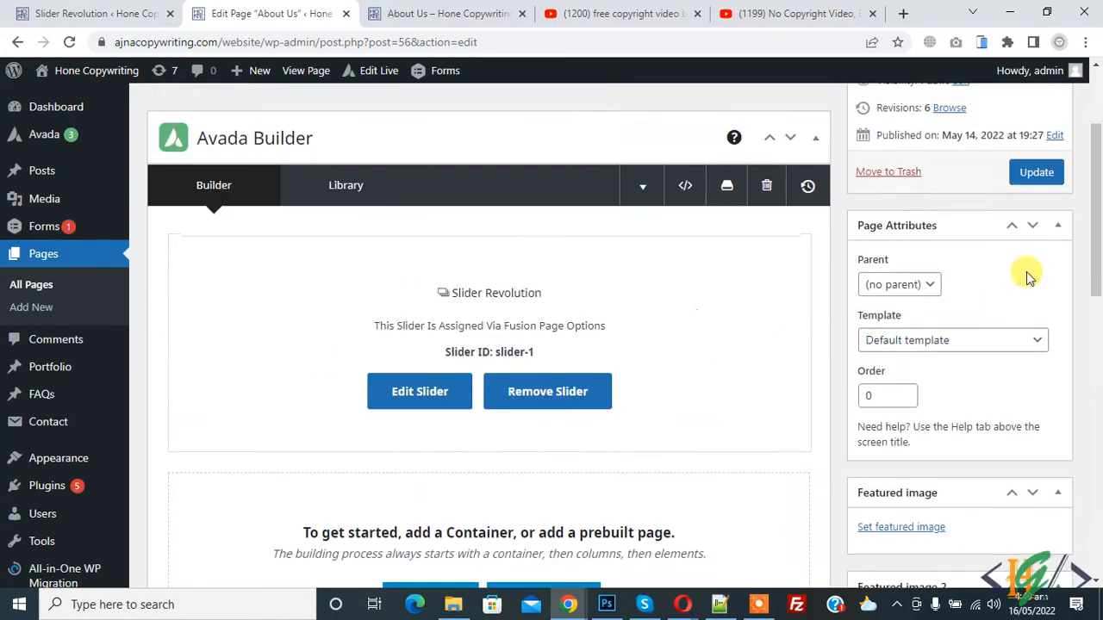
pyautogui.click(1036, 172)
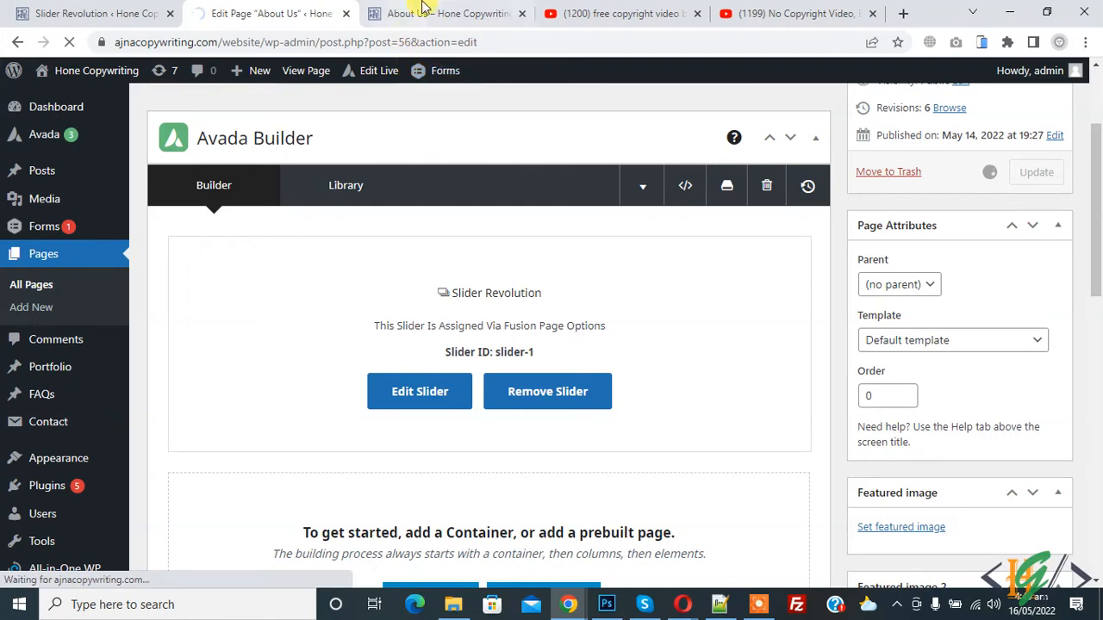
pyautogui.click(448, 14)
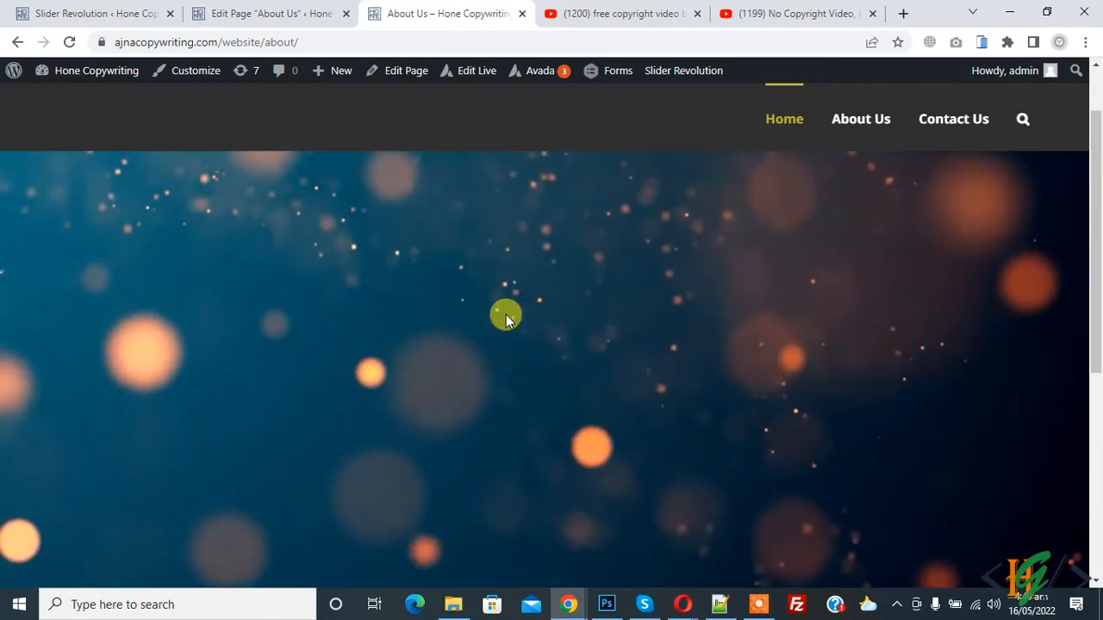
# Return from the live About Us page to the Slider 1 editor.
pyautogui.click(95, 14)
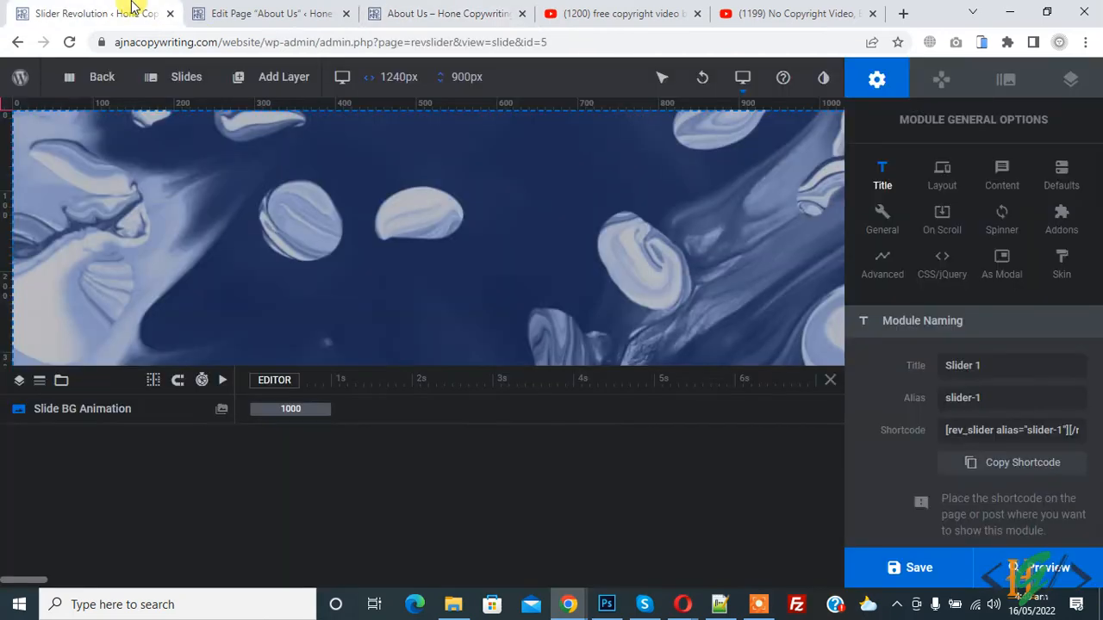
# Add a 'Hello World' text layer, enlarge its font and centre it on the slide.
pyautogui.click(282, 76)
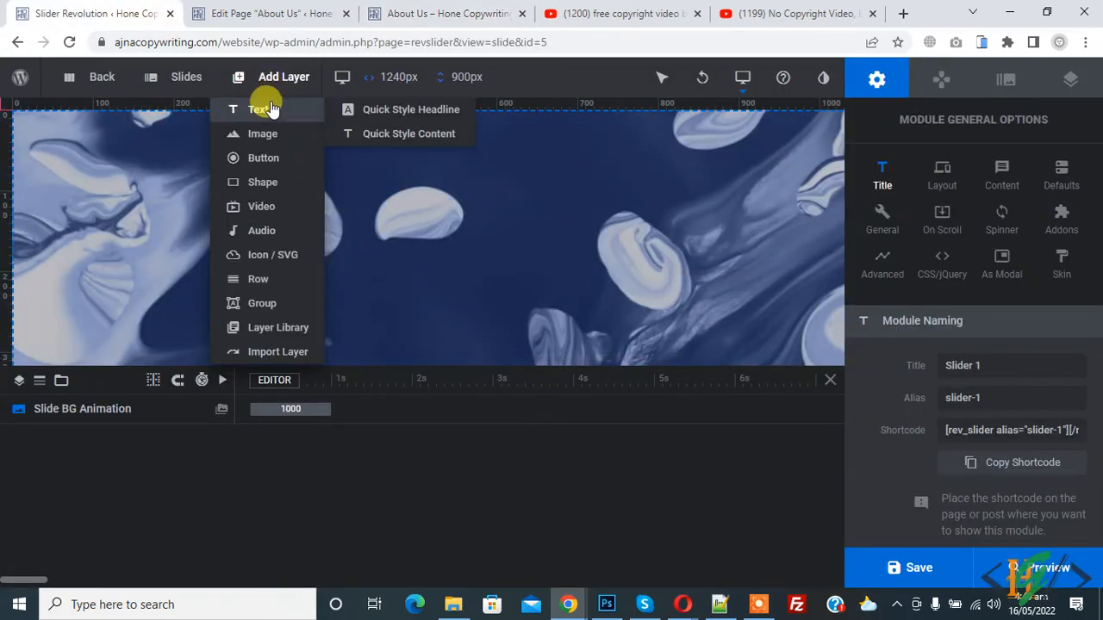
pyautogui.click(260, 111)
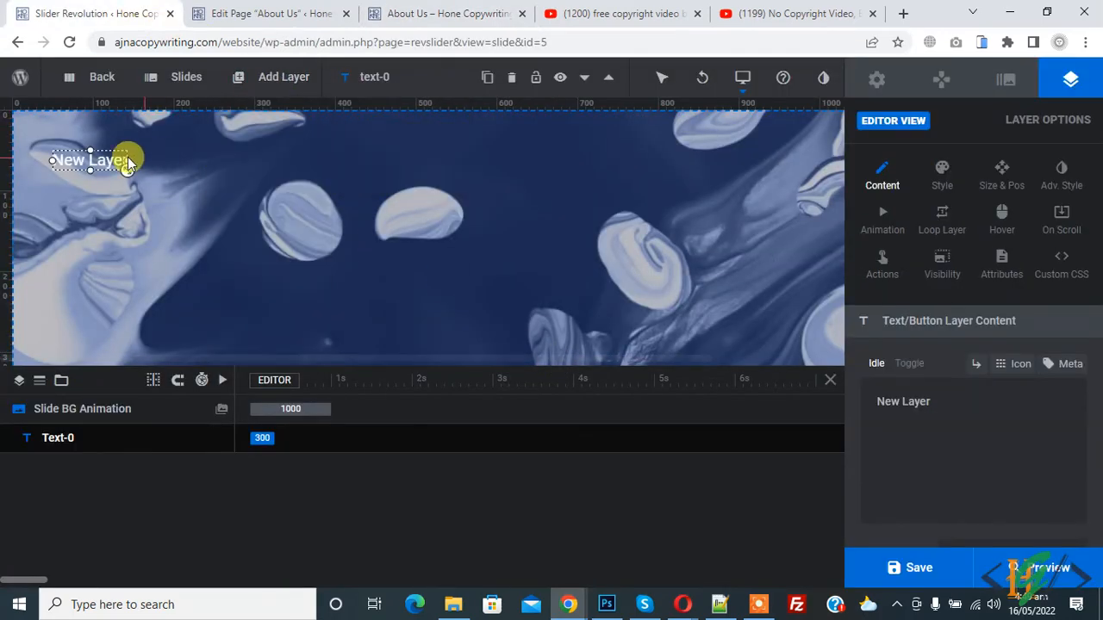
pyautogui.moveTo(90, 159); pyautogui.dragTo(429, 232)
pyautogui.write('Hello World')
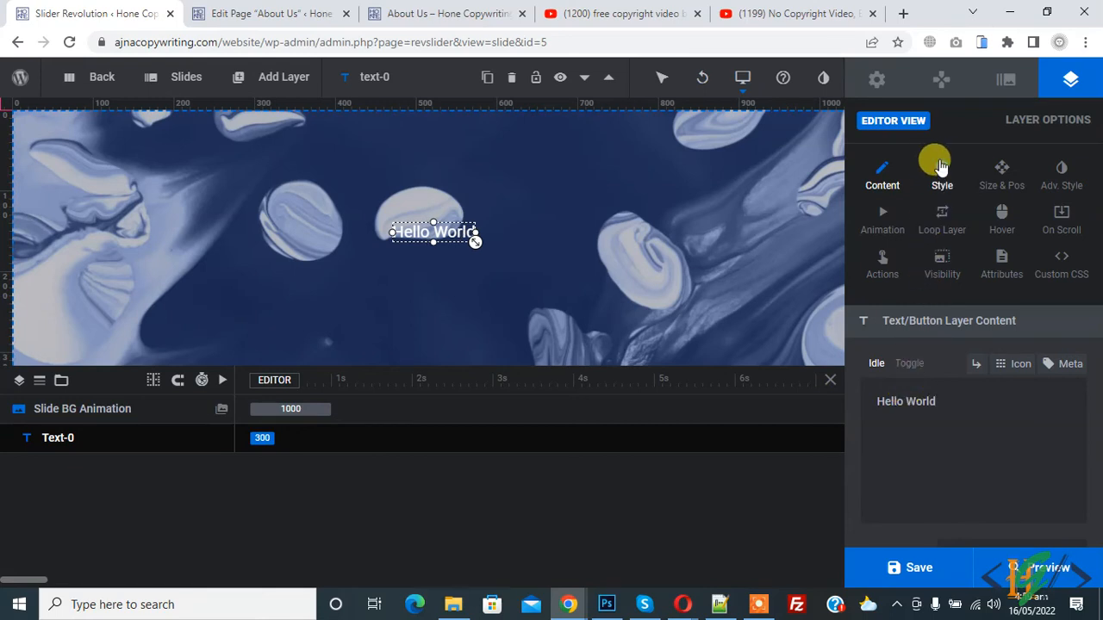
pyautogui.click(941, 173)
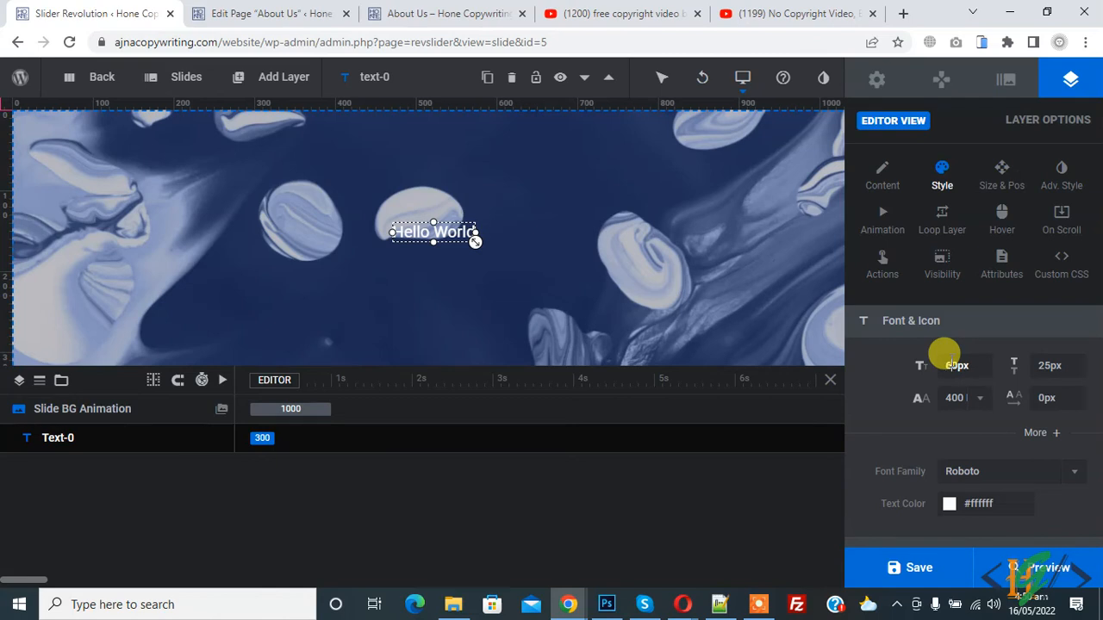
pyautogui.click(1001, 175)
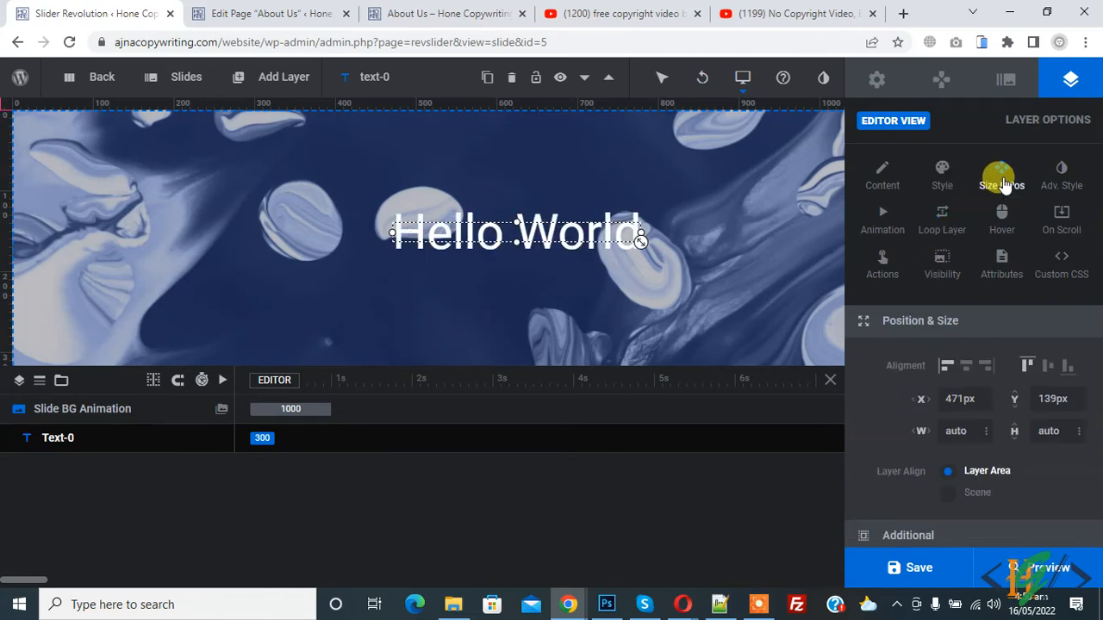
pyautogui.click(1001, 176)
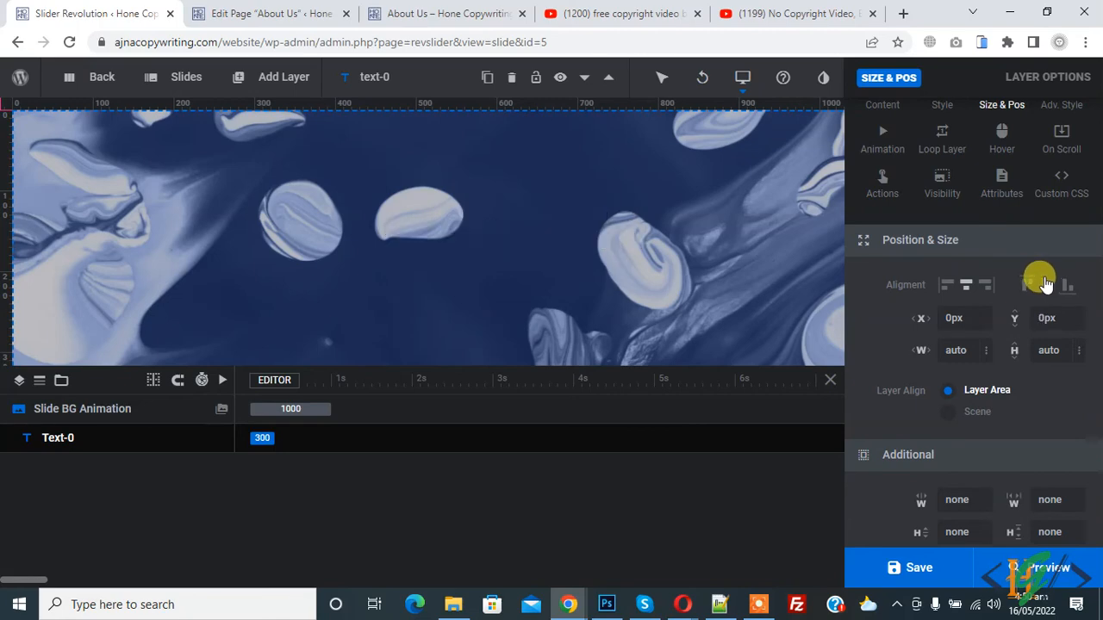
# Save the slide and view Hello World over the bokeh video on the live About Us page.
pyautogui.click(907, 567)
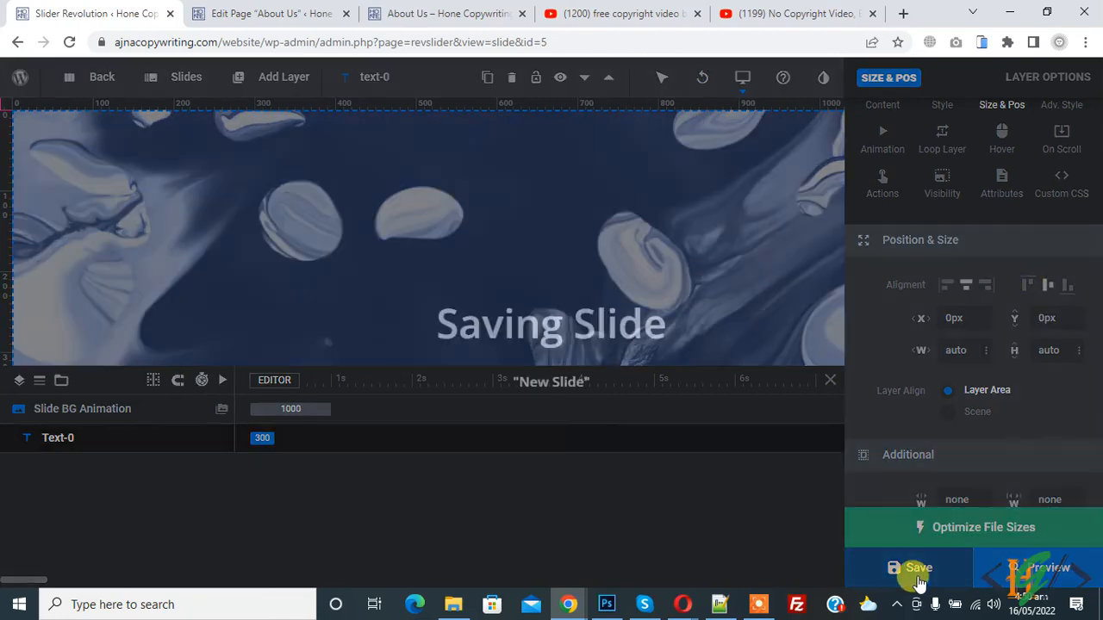
pyautogui.click(917, 567)
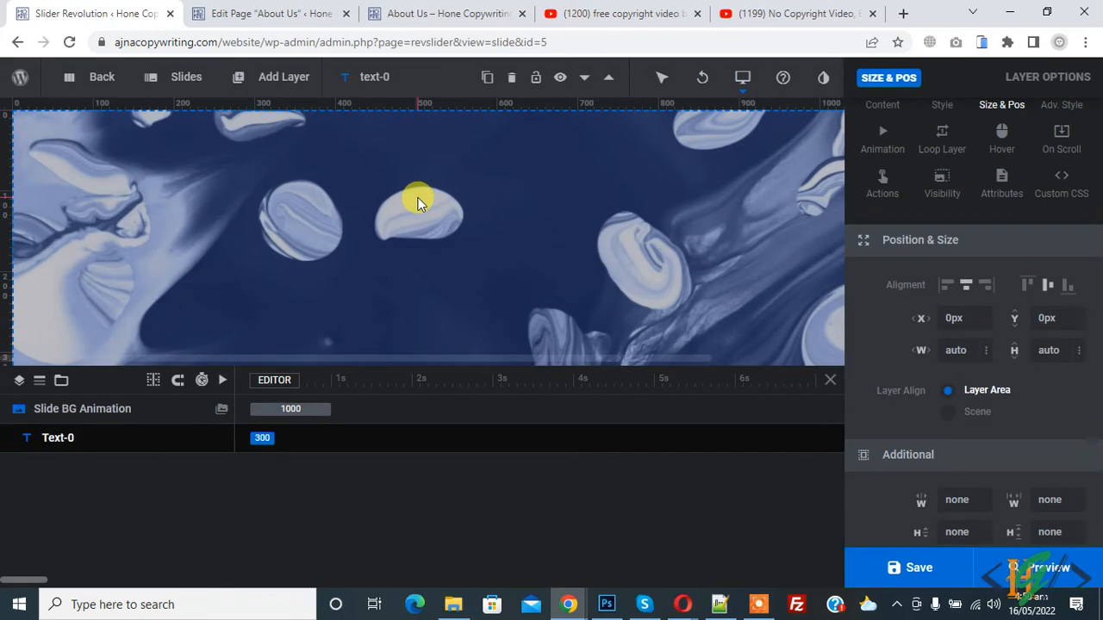
pyautogui.click(444, 14)
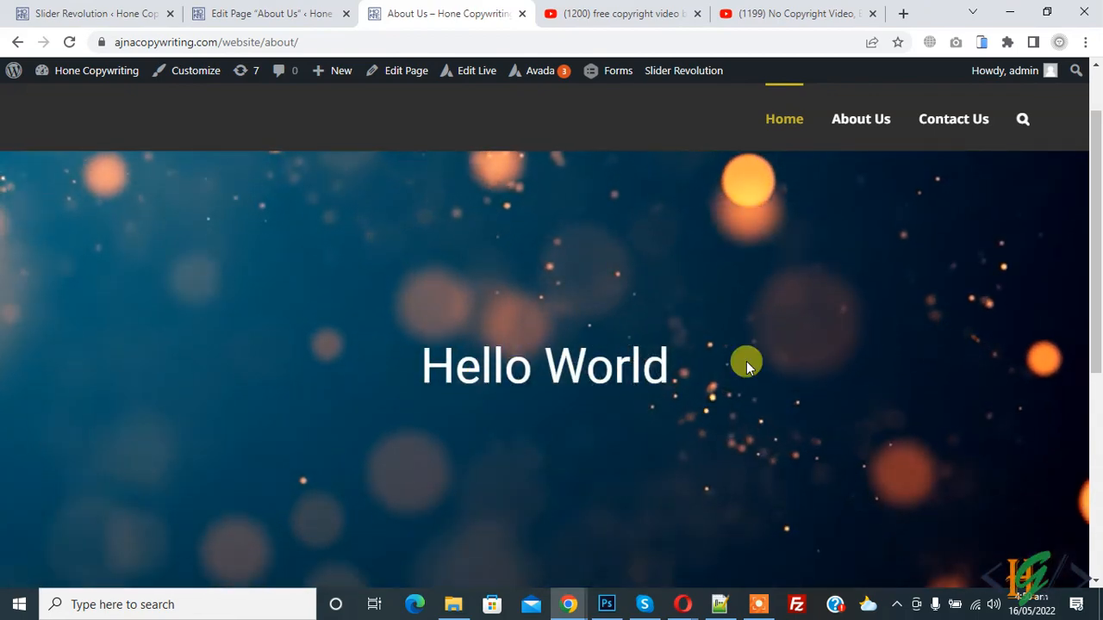
pyautogui.moveTo(474, 239)
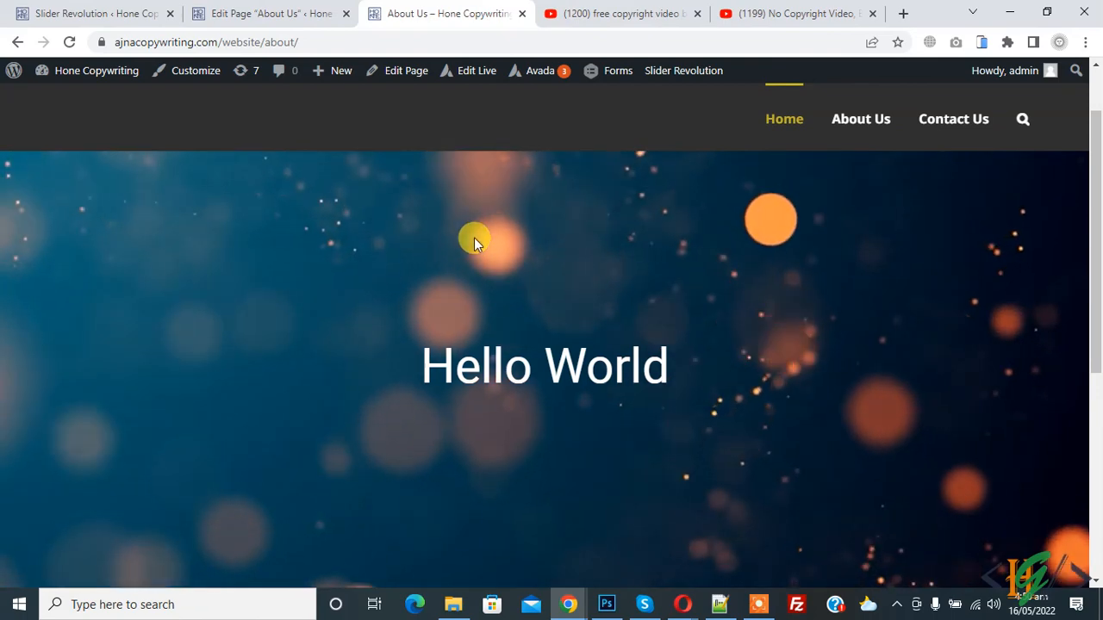